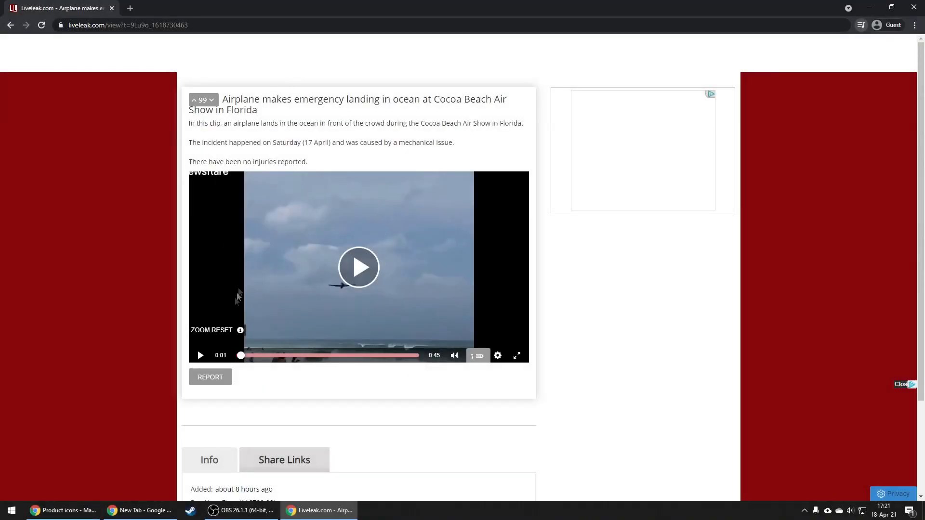
# Reveal the embedded airplane-clip player's settings menu (Speed, Zoom, Share, Related).
pyautogui.click(497, 356)
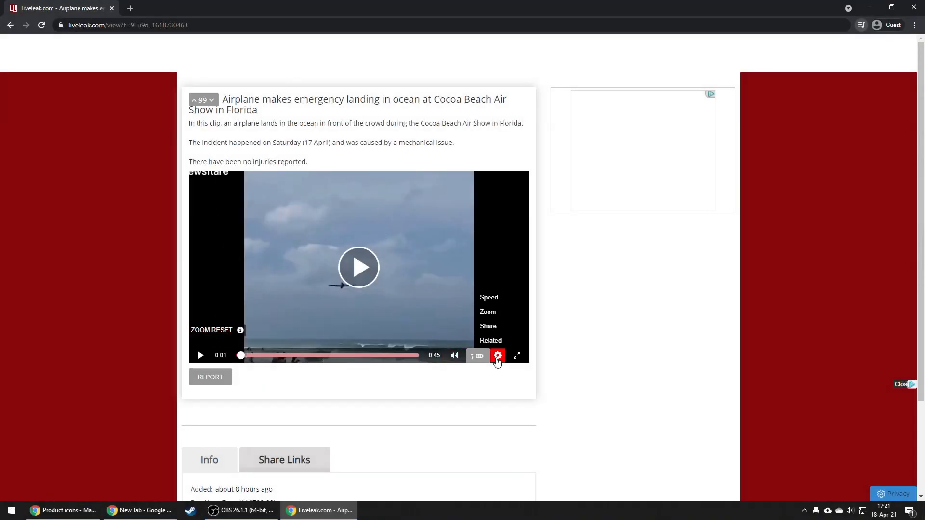
pyautogui.moveTo(491, 341)
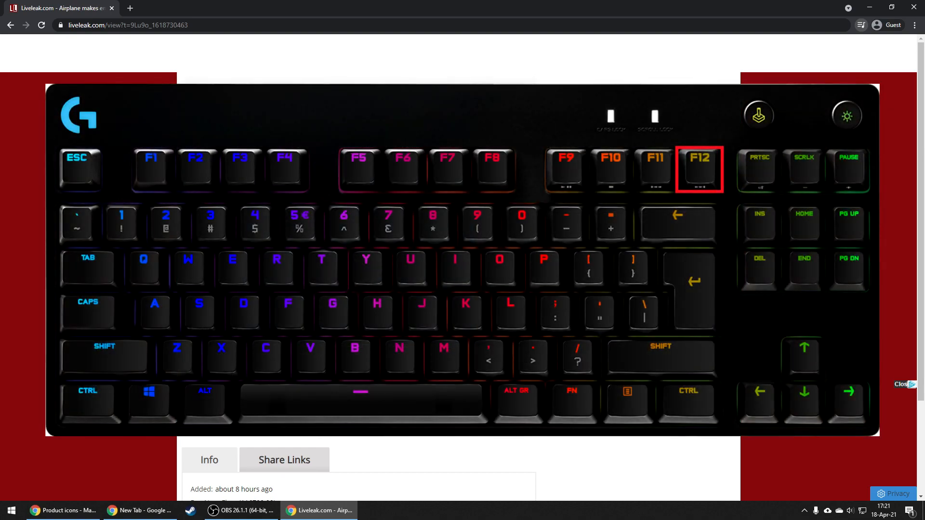
# Inspect the article with F12 and expand the Elements tree to the video tag's CDN MP4 source.
pyautogui.press('F12')
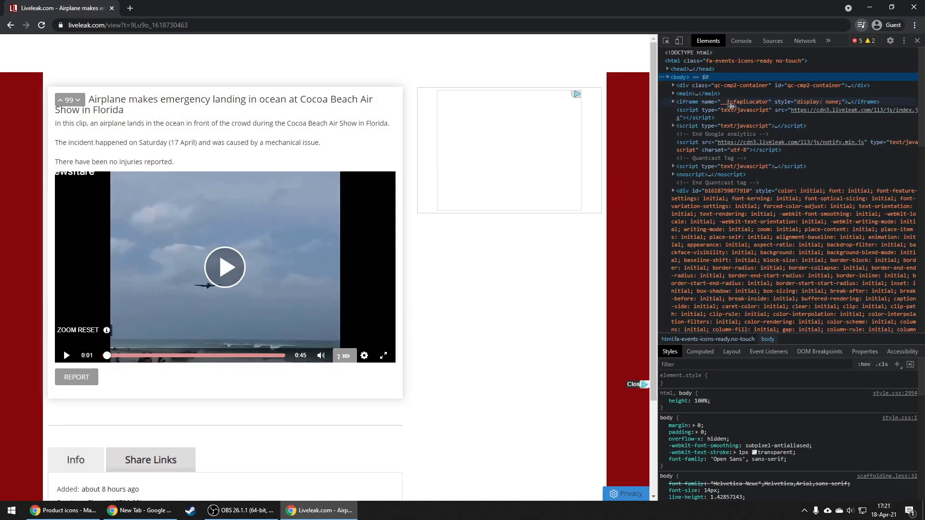
pyautogui.scroll(-3)
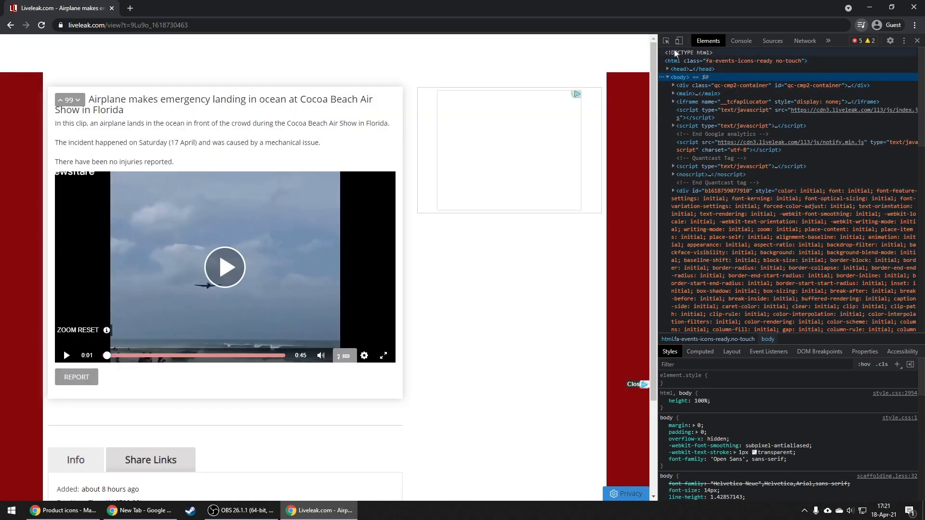
pyautogui.moveTo(667, 40)
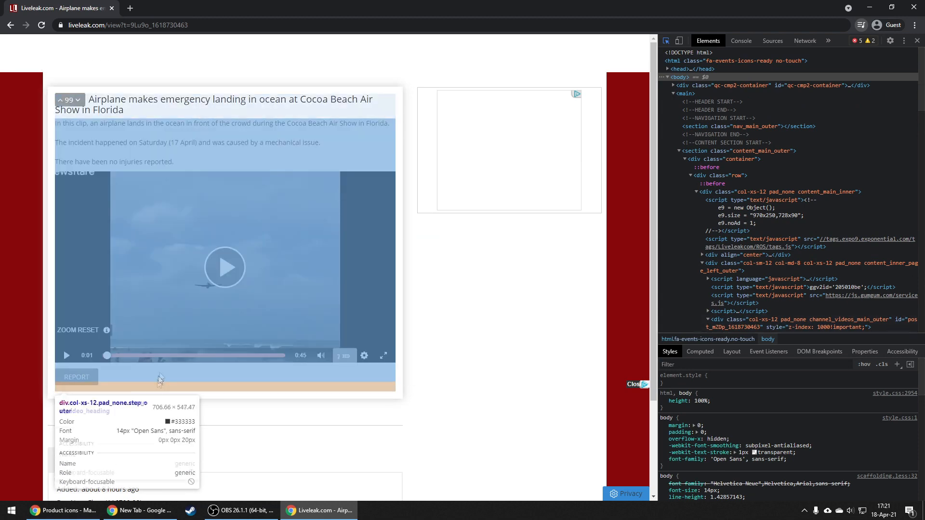
pyautogui.moveTo(341, 142)
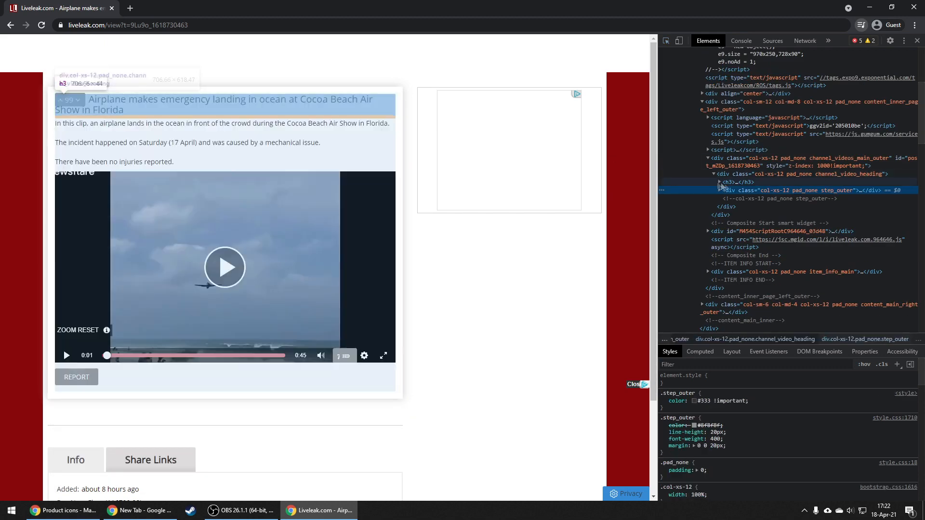
pyautogui.click(719, 190)
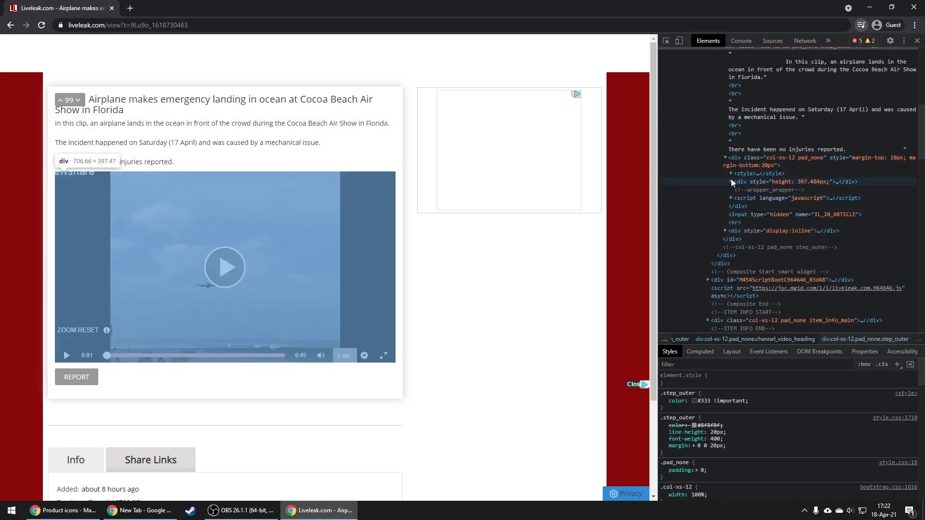
pyautogui.click(731, 182)
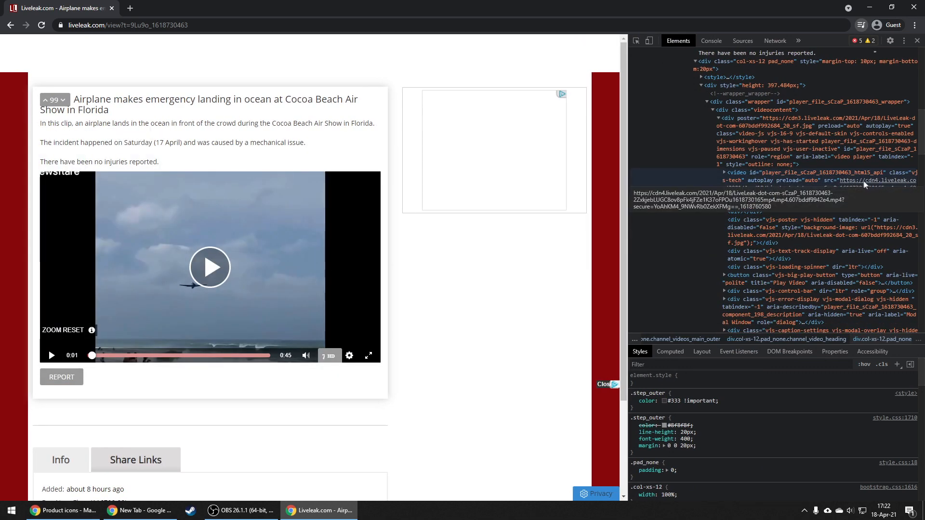
pyautogui.moveTo(767, 203)
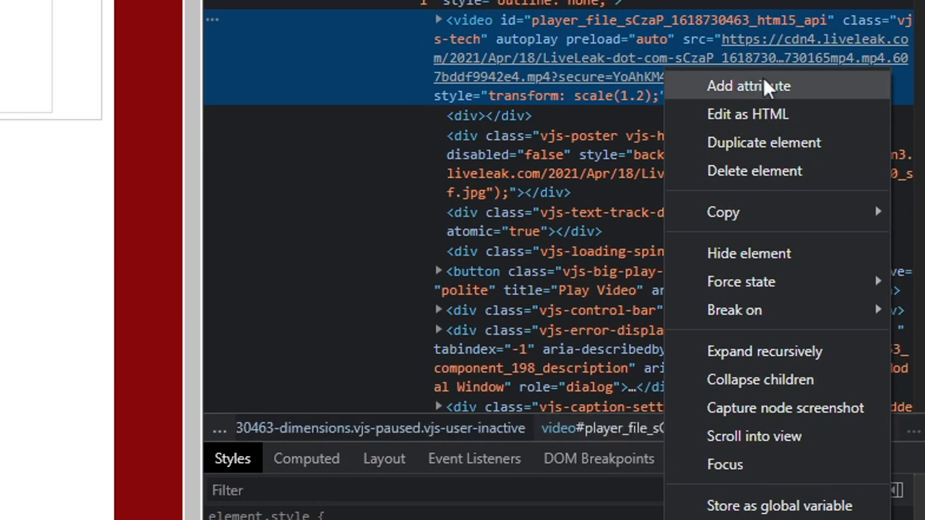
pyautogui.moveTo(758, 101)
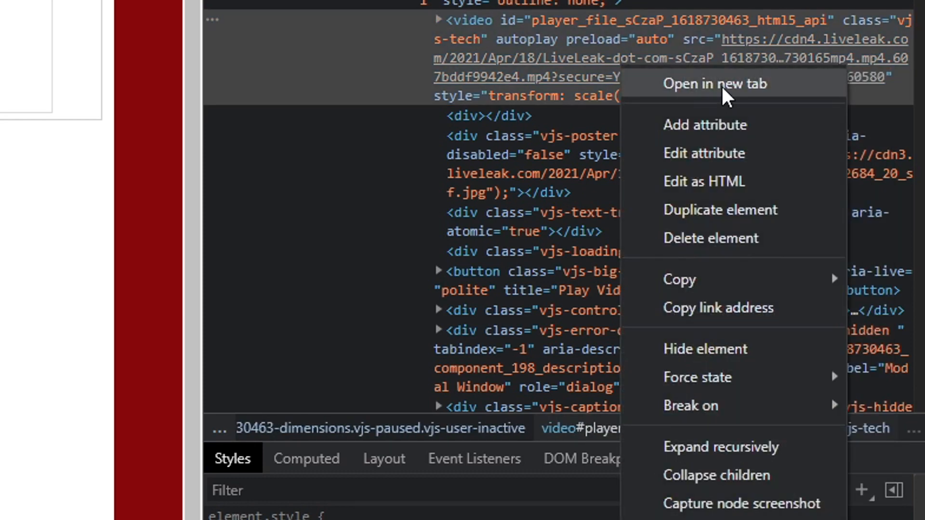
# Open the clip's MP4 source in its own tab and download it from the player's menu.
pyautogui.click(717, 84)
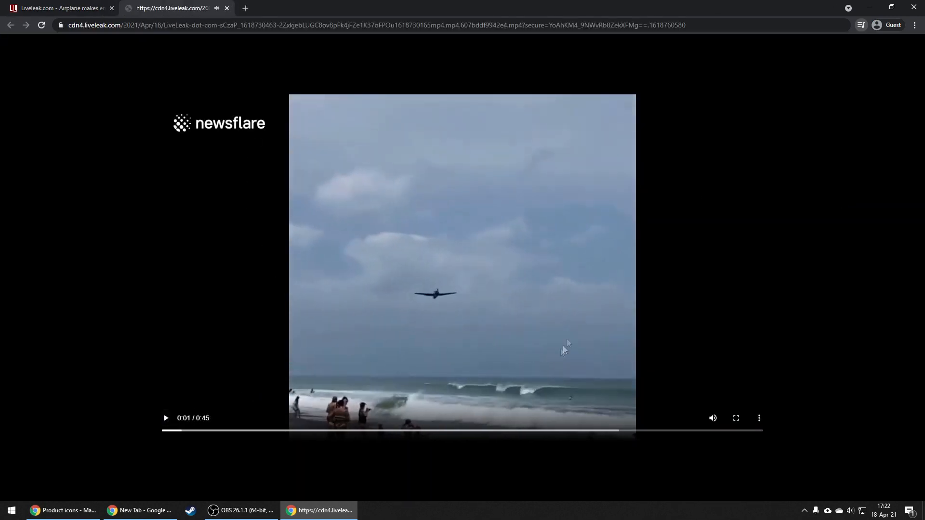
pyautogui.moveTo(759, 419)
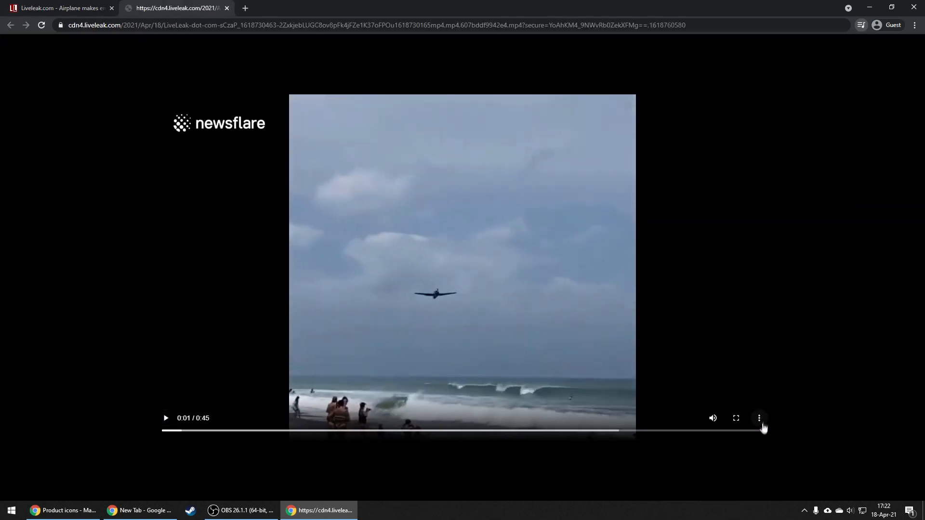
pyautogui.click(760, 418)
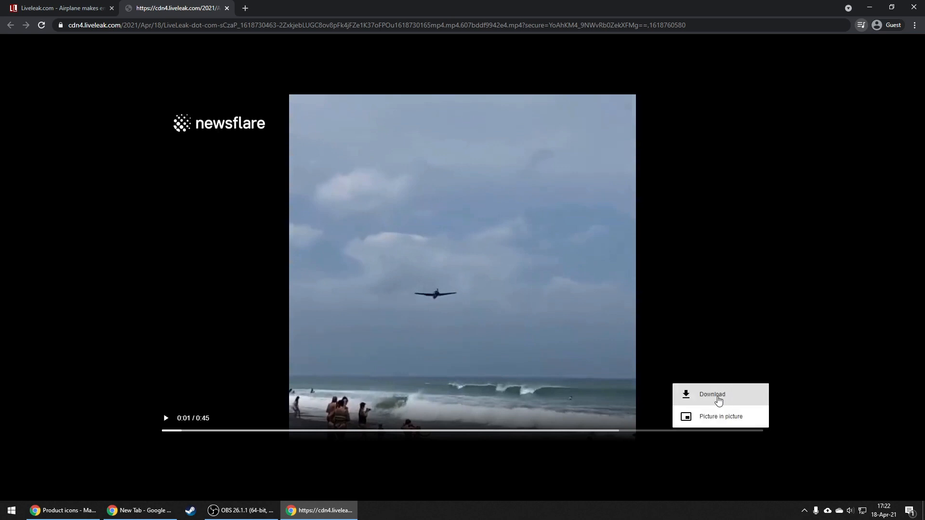
pyautogui.click(713, 395)
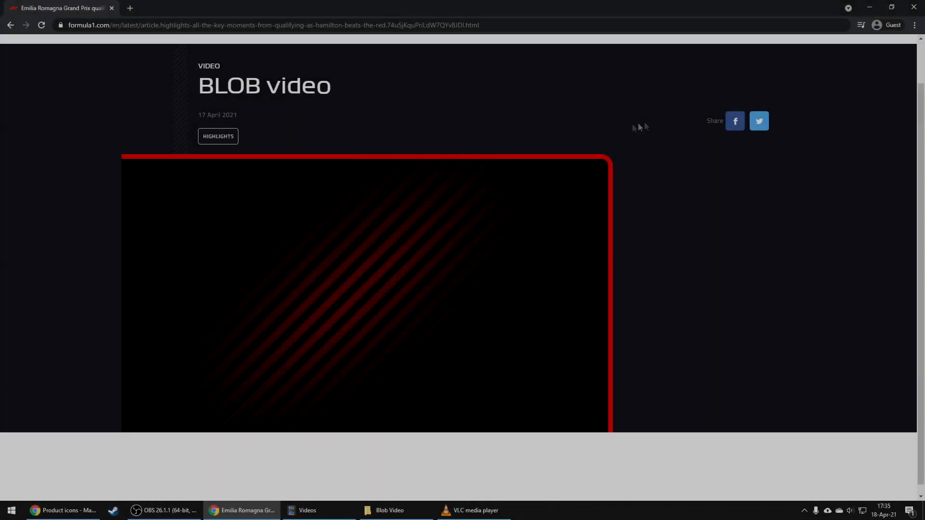
pyautogui.moveTo(252, 105)
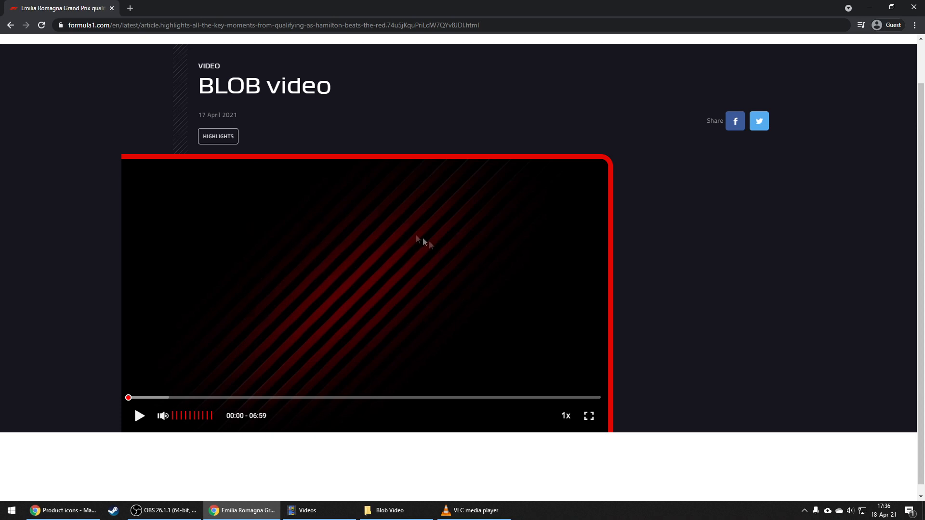
pyautogui.moveTo(447, 276)
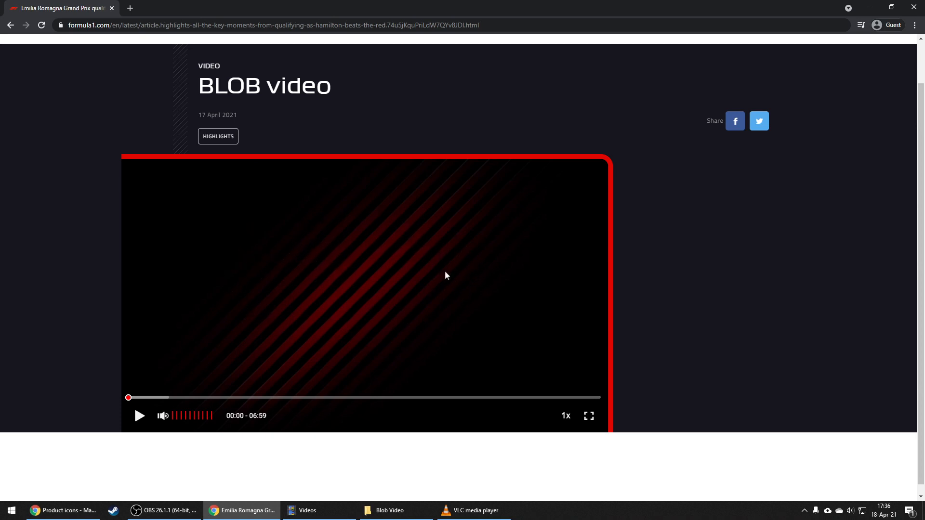
# Inspect the Formula 1 page, try opening the video's blob: source, then switch to Network.
pyautogui.press('F12')
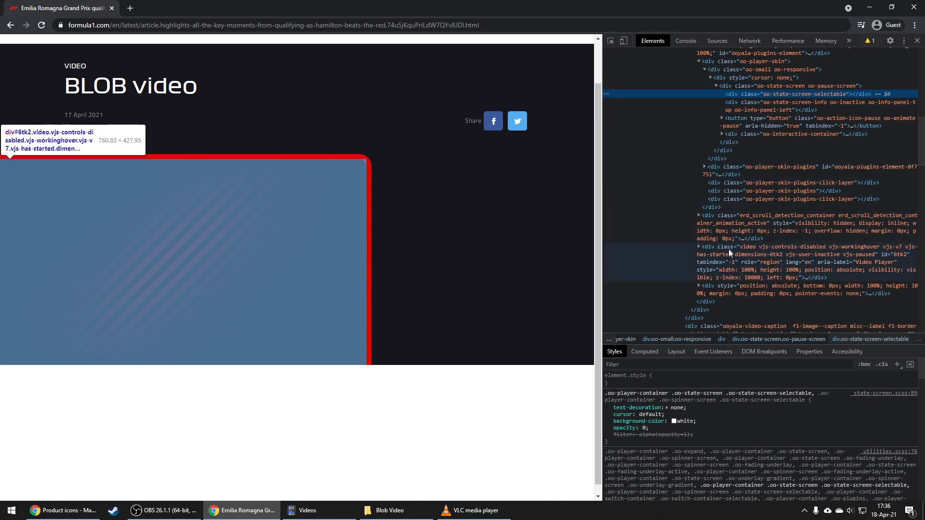
pyautogui.moveTo(794, 256)
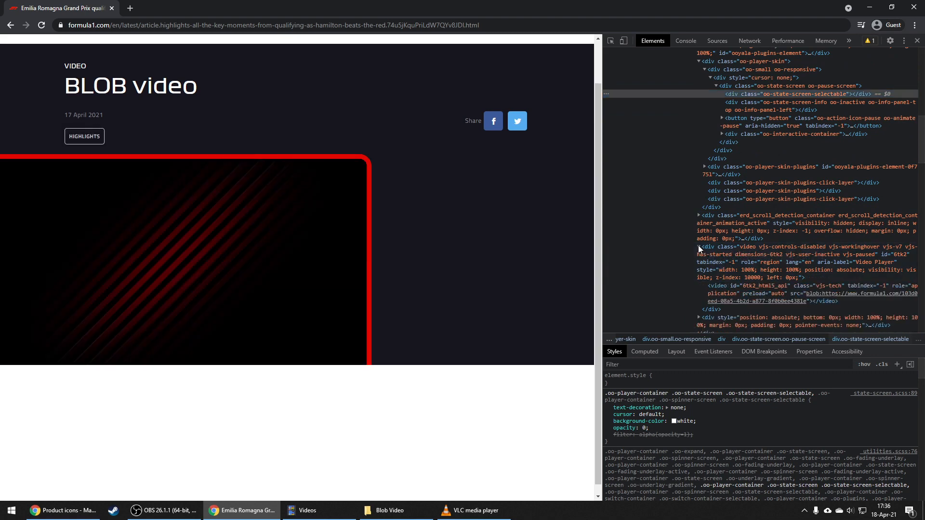
pyautogui.moveTo(774, 247)
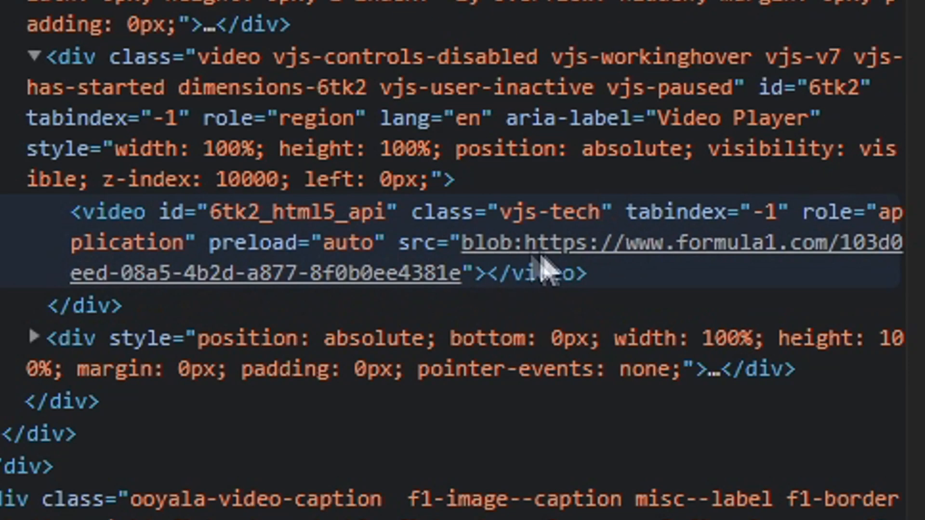
pyautogui.rightClick(798, 244)
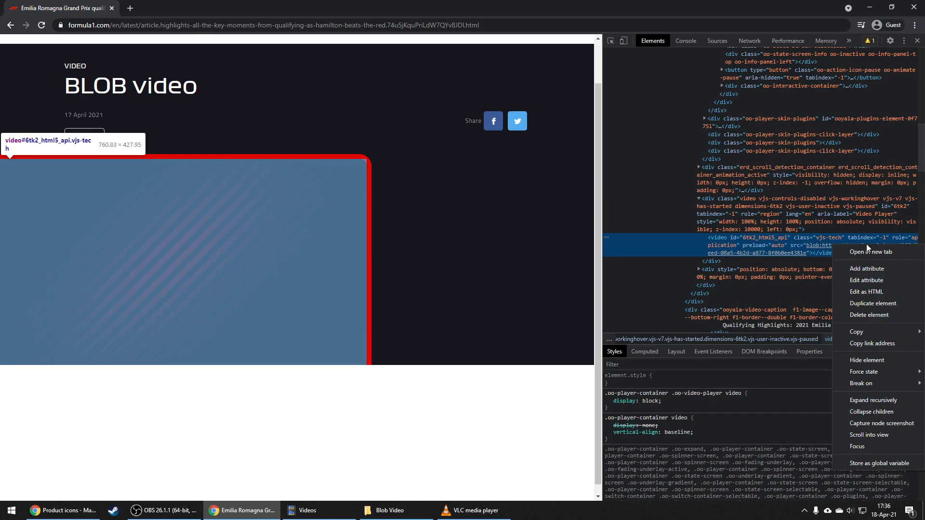
pyautogui.click(871, 253)
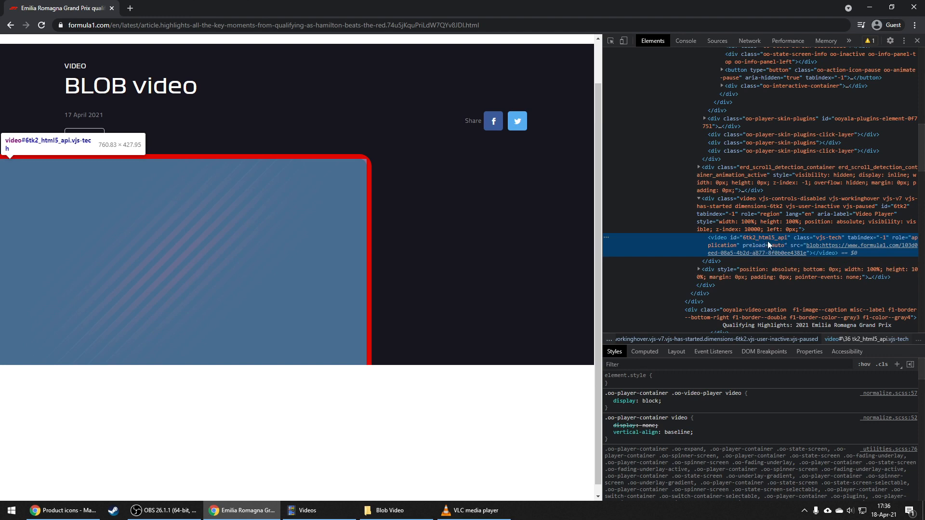
pyautogui.click(750, 41)
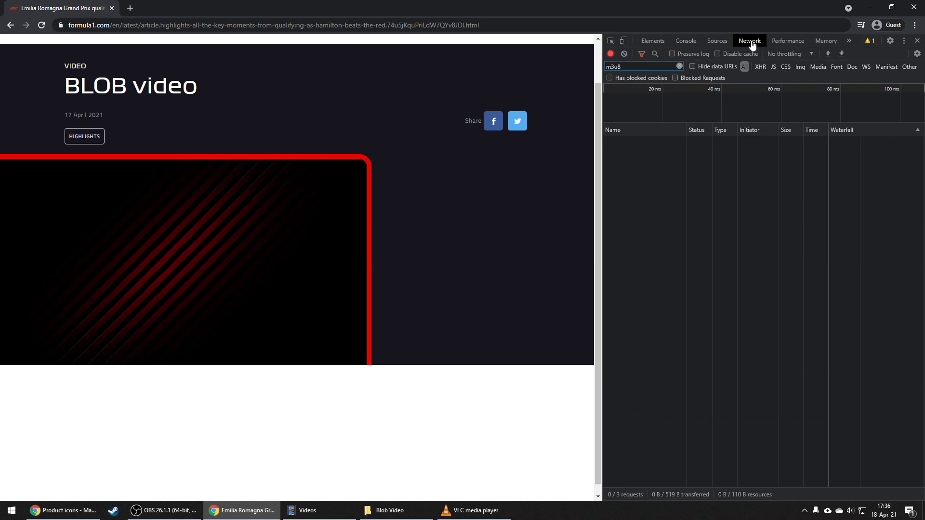
# Filter network requests for m3u8, reload, and view the master playlist's ooyala request URL in Headers.
pyautogui.click(643, 66)
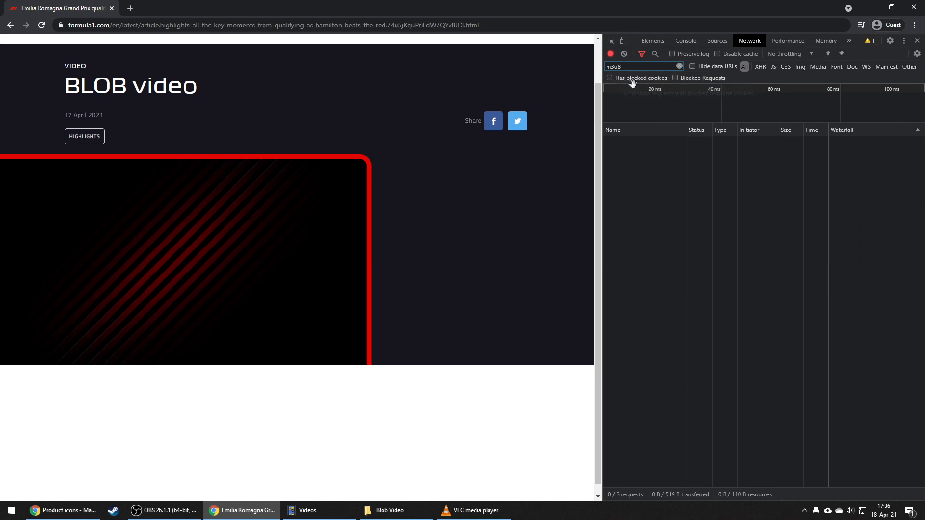
pyautogui.click(622, 41)
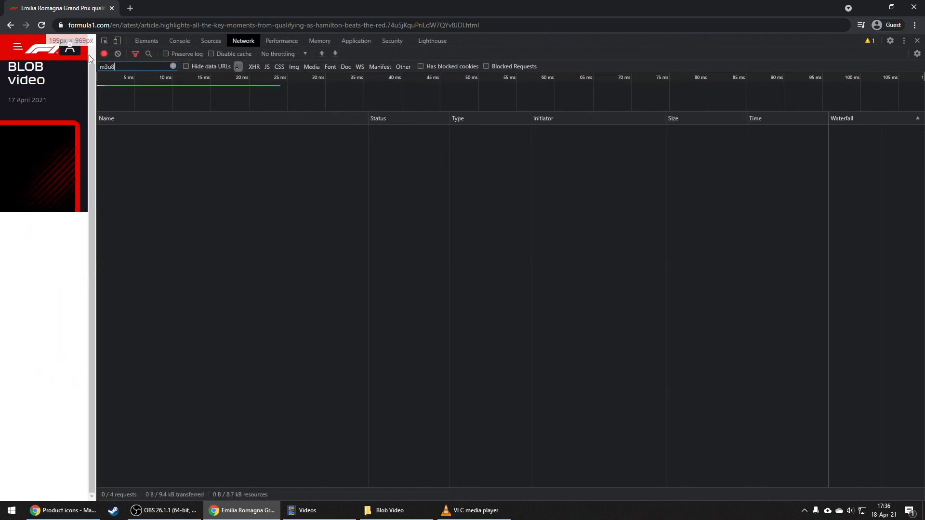
pyautogui.press('F5')
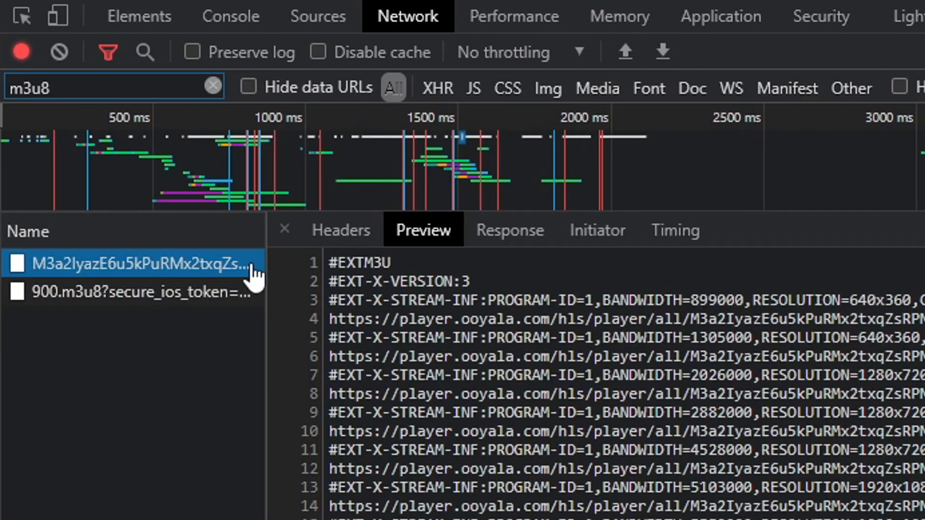
pyautogui.click(341, 230)
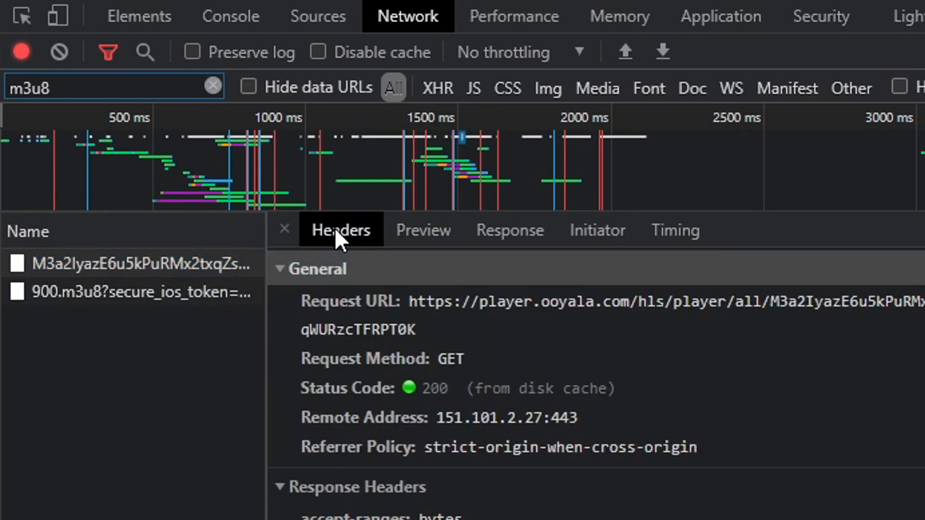
pyautogui.click(135, 265)
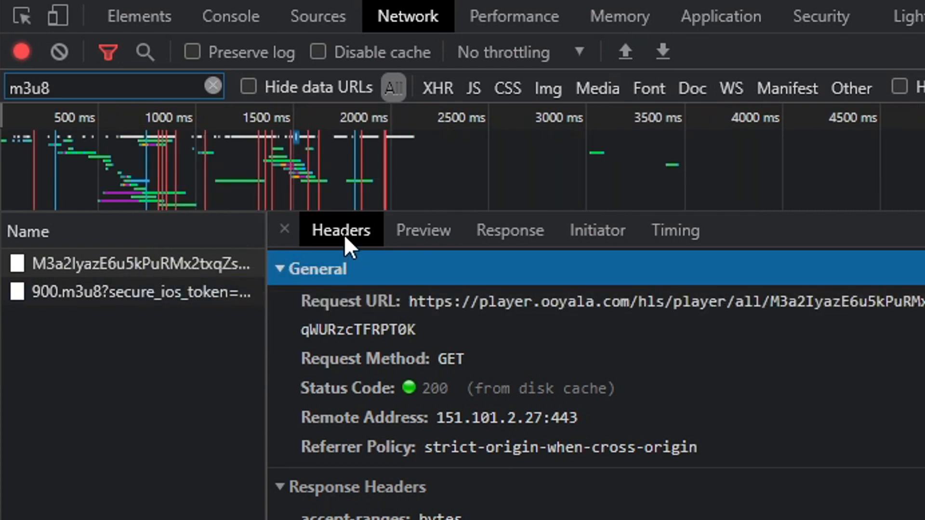
pyautogui.moveTo(348, 318)
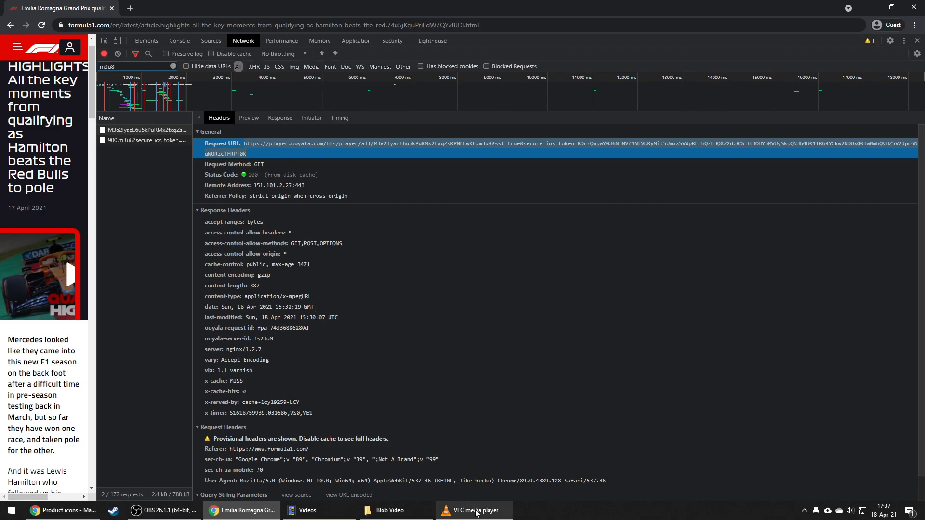
# In VLC, start Convert/Save with the copied playlist URL as a network source.
pyautogui.click(473, 511)
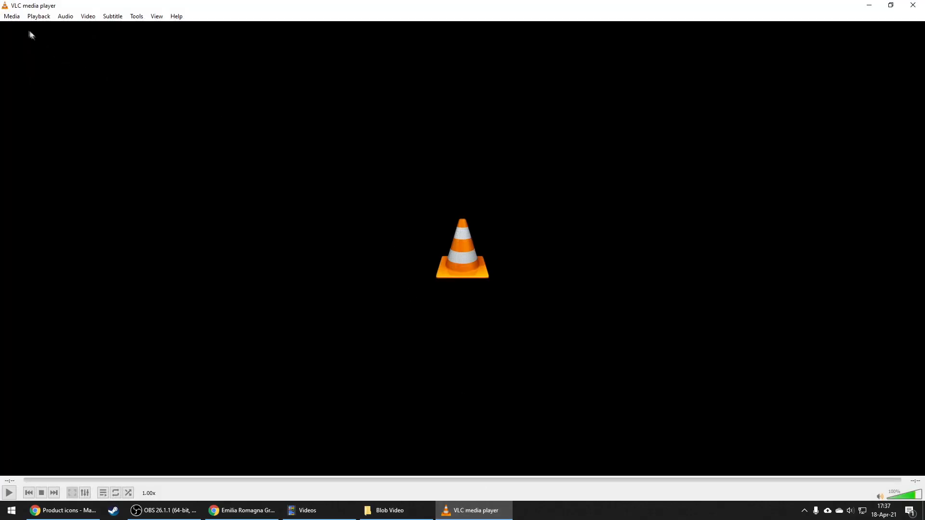
pyautogui.click(12, 15)
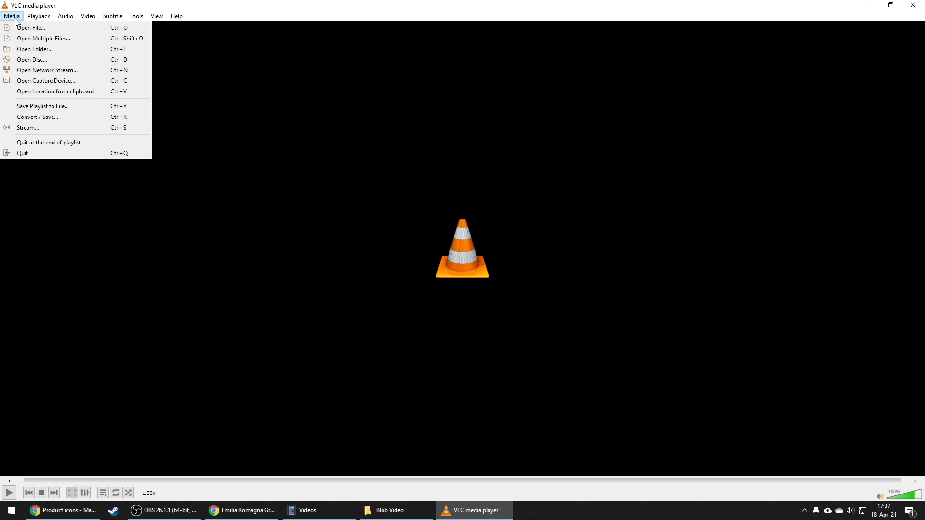
pyautogui.click(30, 32)
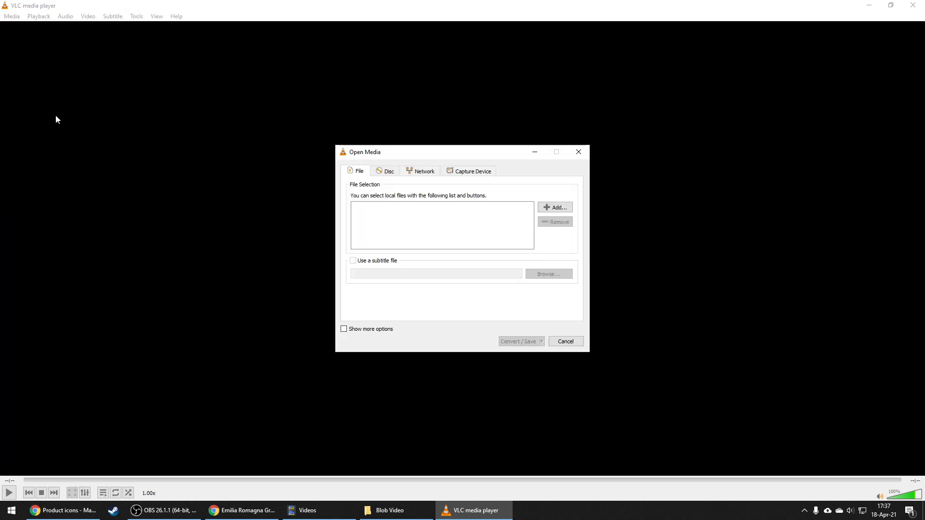
pyautogui.click(424, 171)
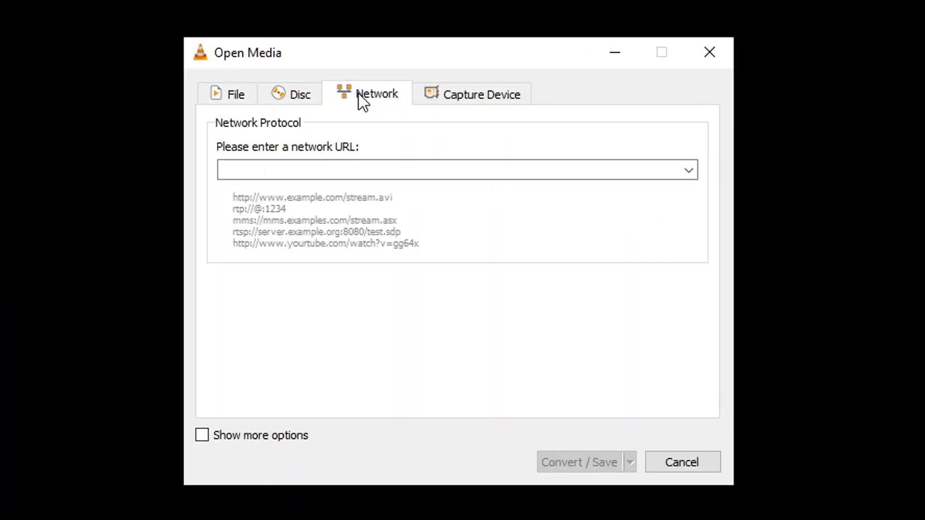
pyautogui.write('Dc3lDOHY5MVUySkpQN3h4U01IRGRYCkw2NDUxQ0IwNmhQVHZ5V2JpcGNqWURzcTFRPT0K')
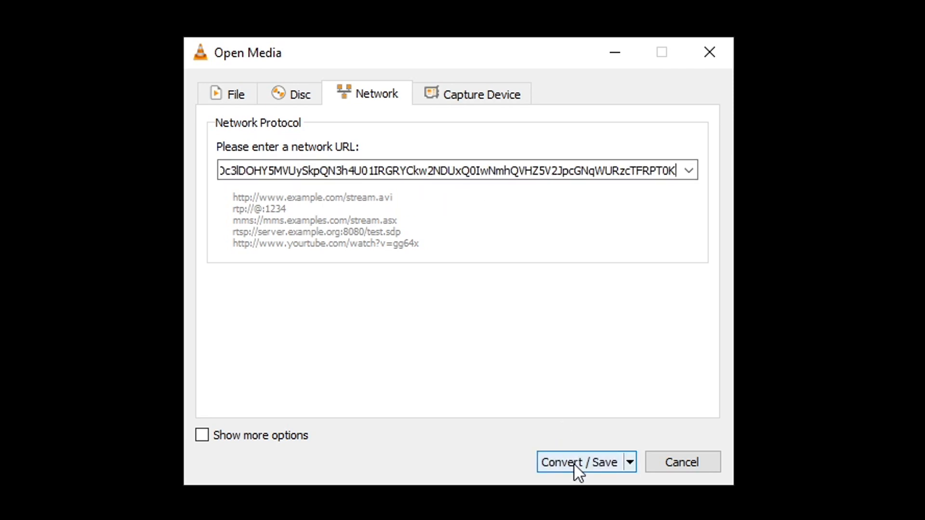
pyautogui.click(581, 462)
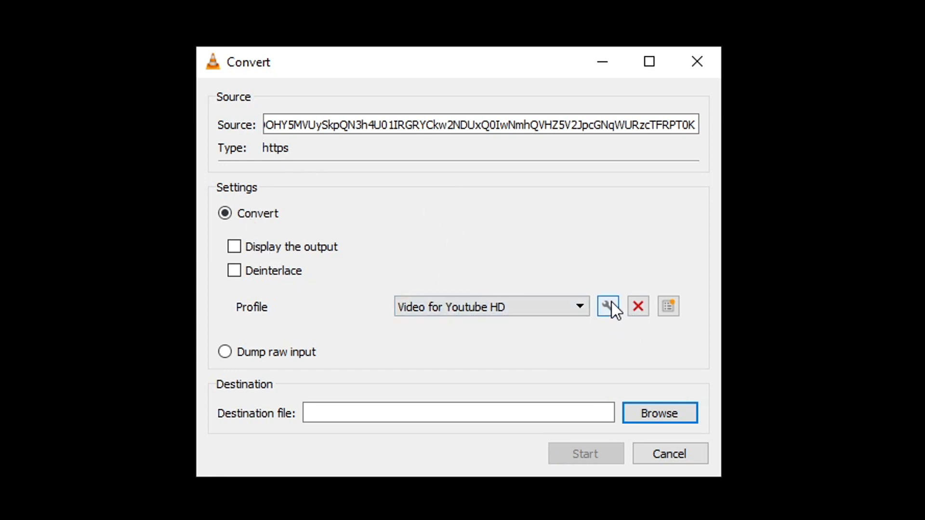
# Edit the conversion profile to MP4 keeping the original video and audio tracks, and save it.
pyautogui.click(607, 307)
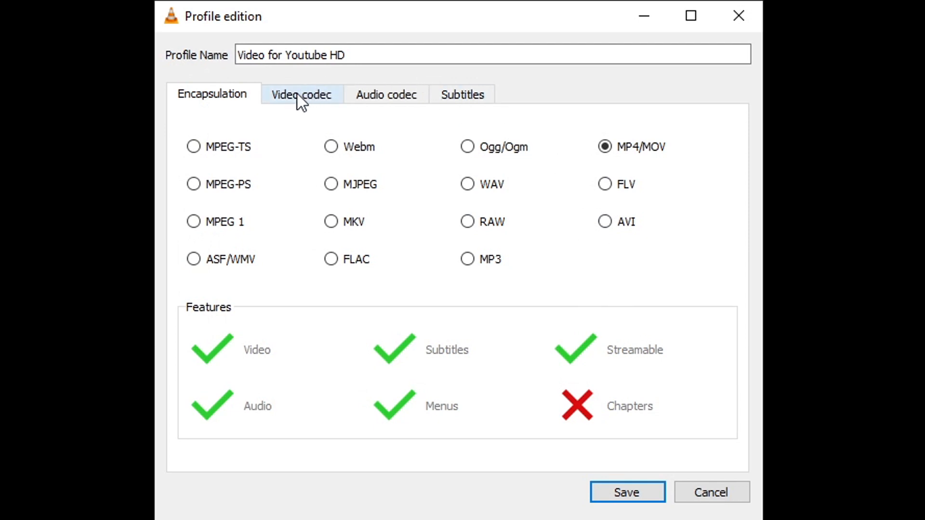
pyautogui.click(300, 94)
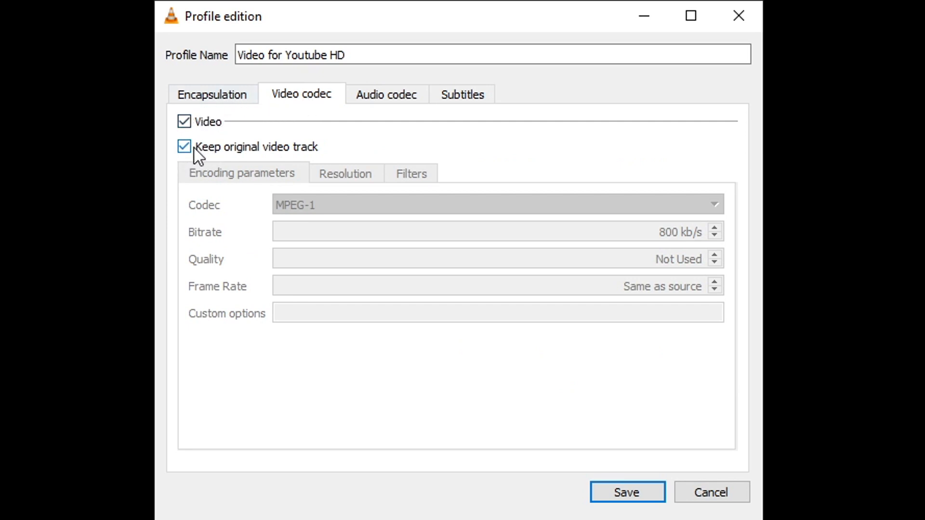
pyautogui.click(385, 95)
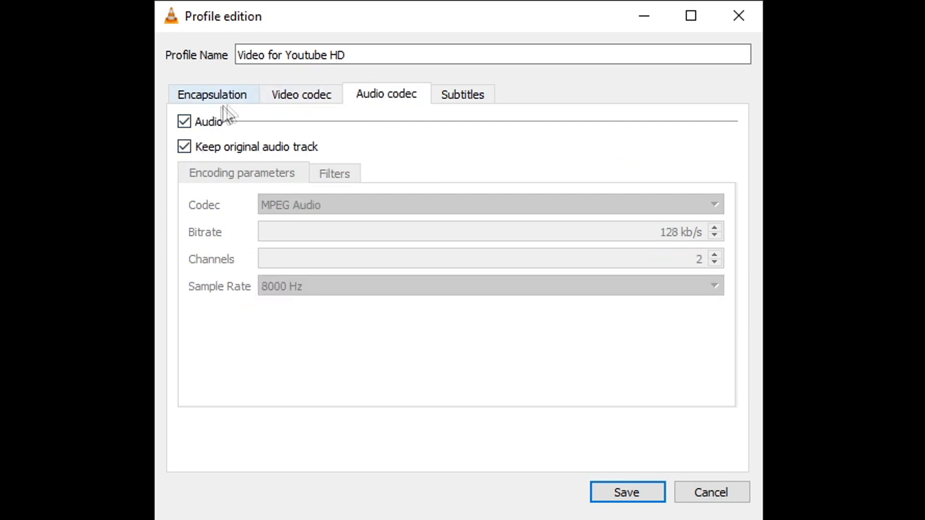
pyautogui.moveTo(434, 121)
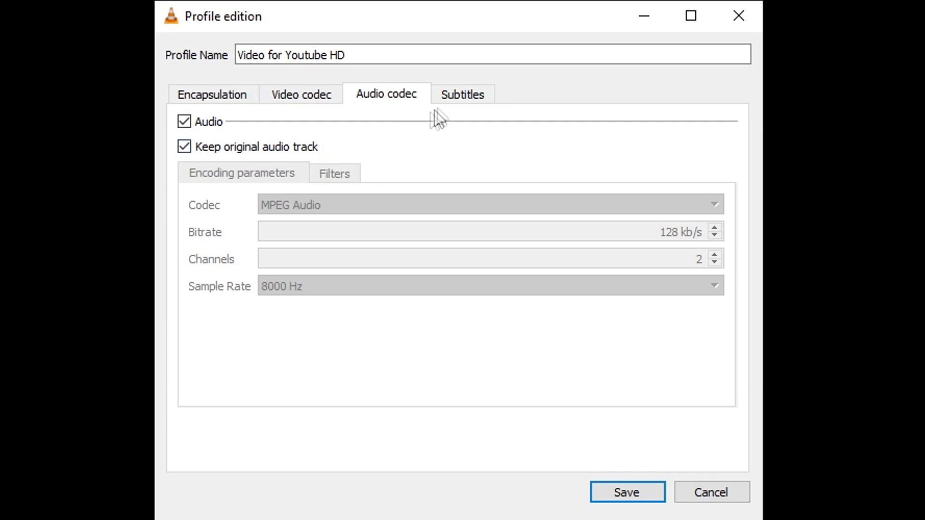
pyautogui.click(462, 95)
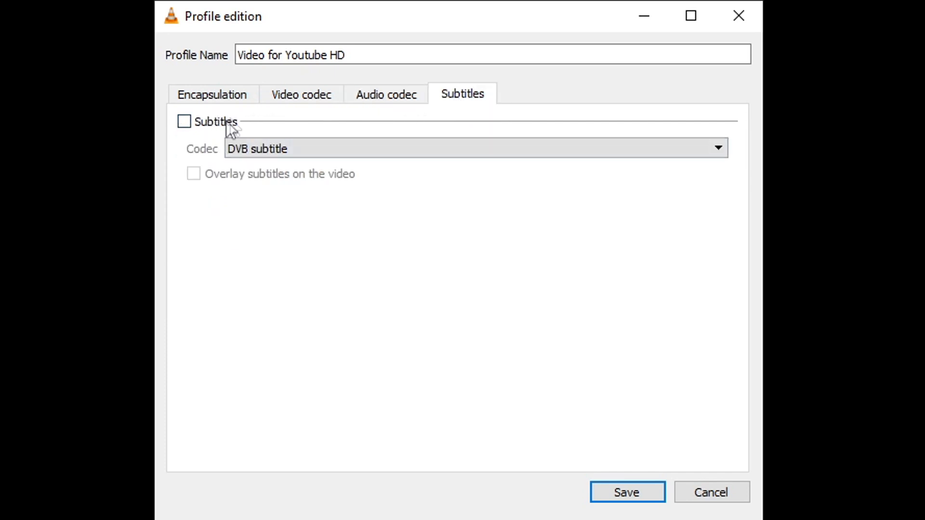
pyautogui.click(386, 95)
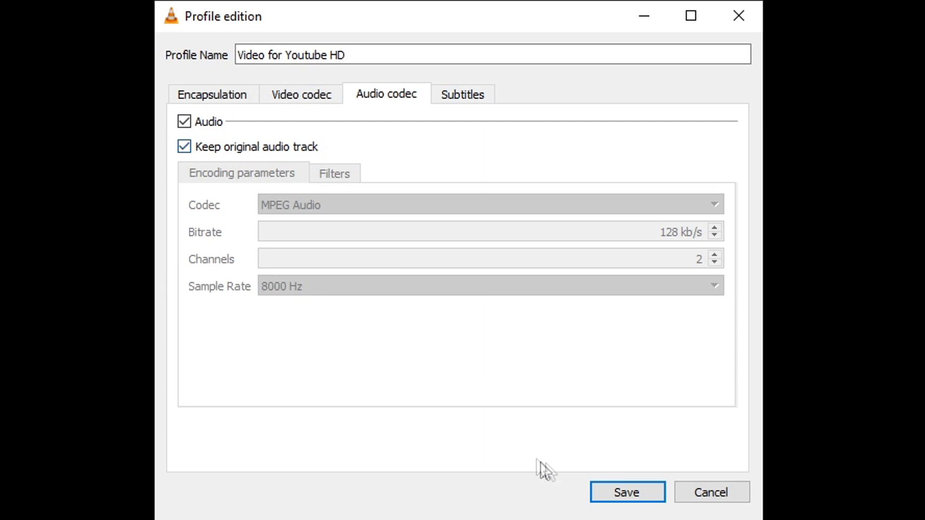
pyautogui.click(628, 506)
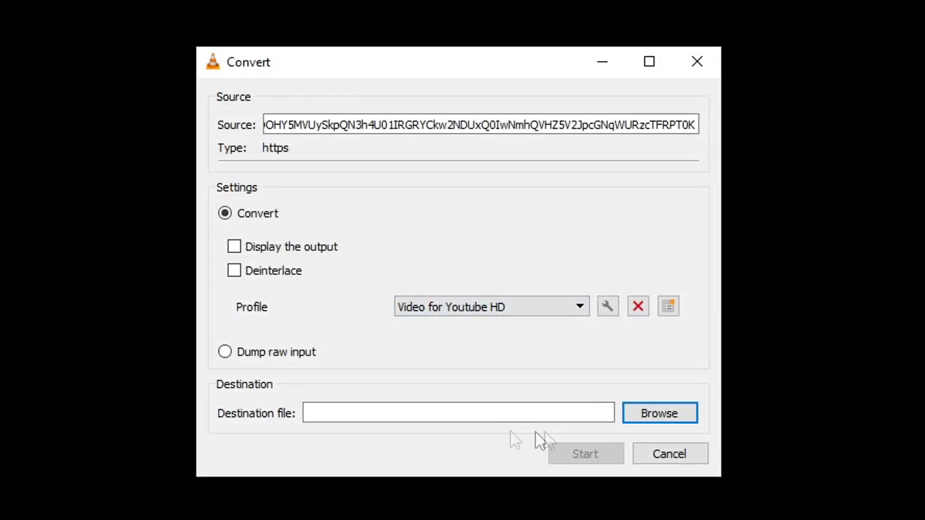
# Save the output as Blob video.mp4 in the Desktop Blob Video folder, run the conversion and check the result.
pyautogui.click(659, 414)
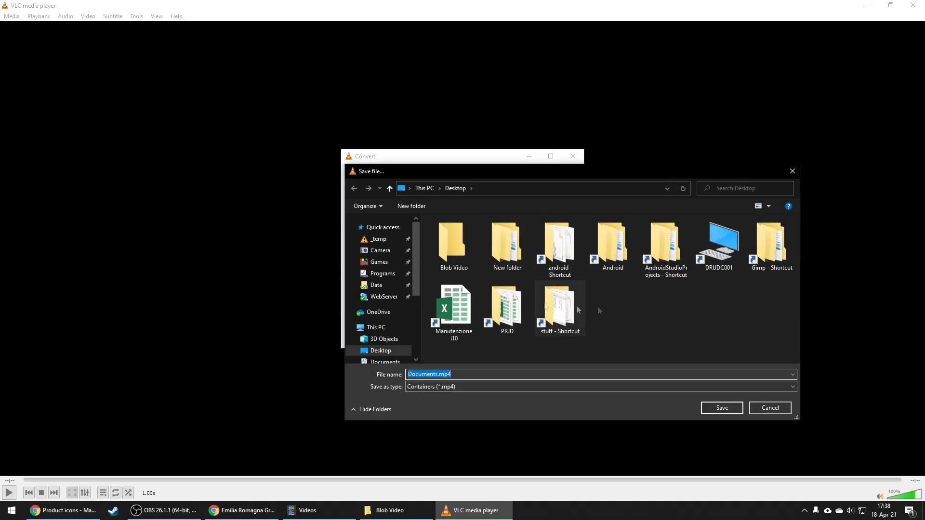
pyautogui.doubleClick(453, 241)
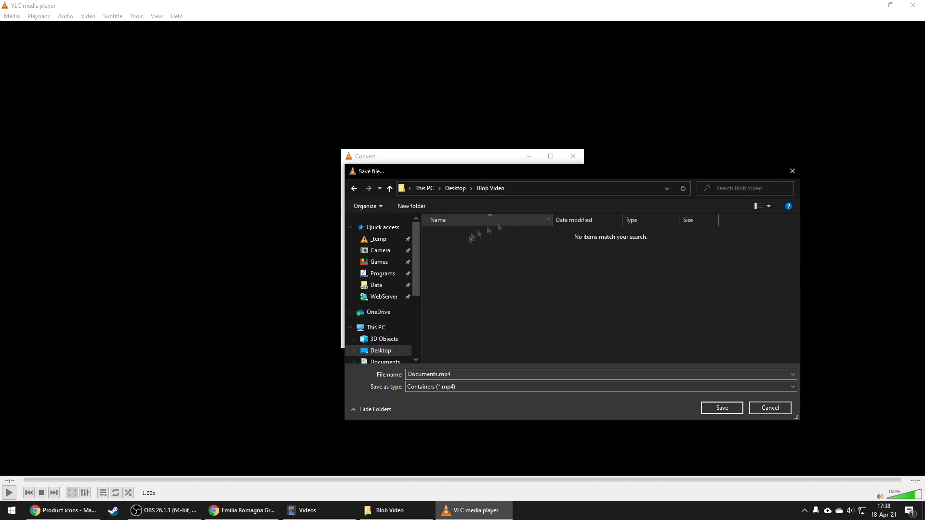
pyautogui.write('Bl')
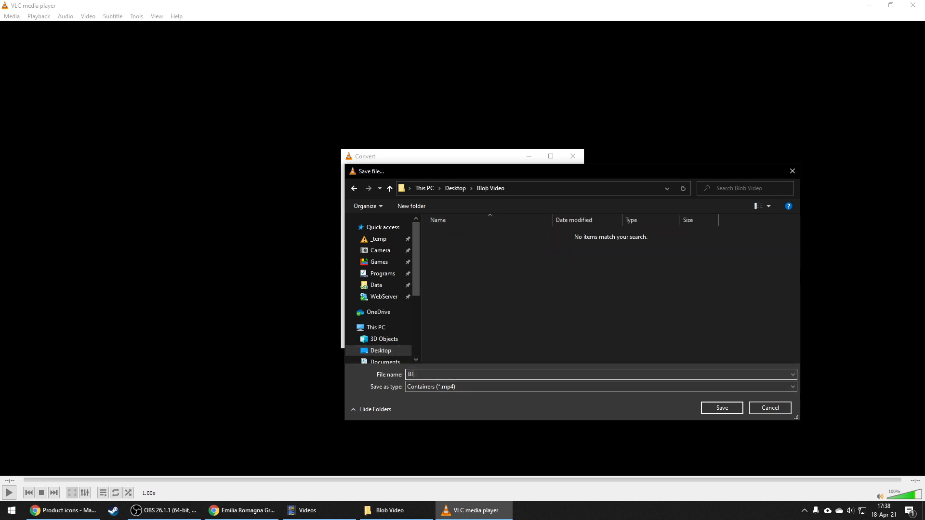
pyautogui.click(722, 408)
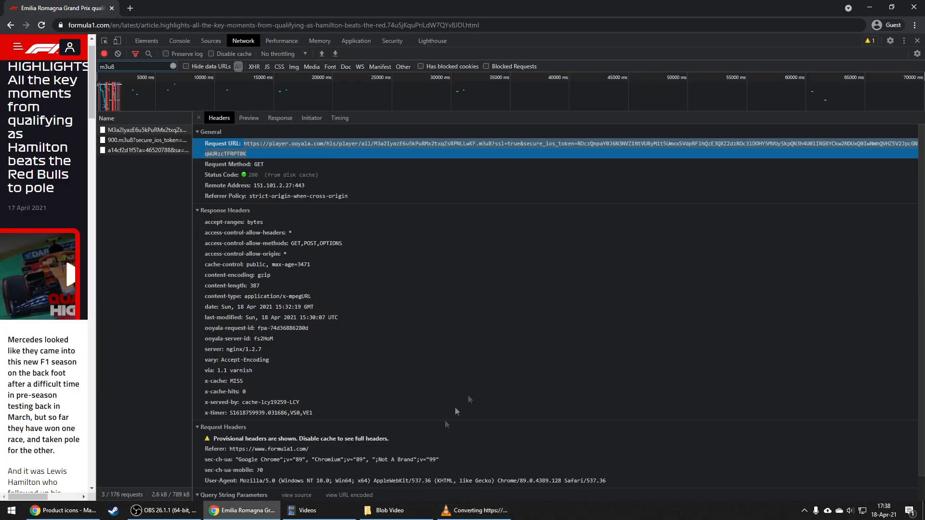
pyautogui.click(478, 510)
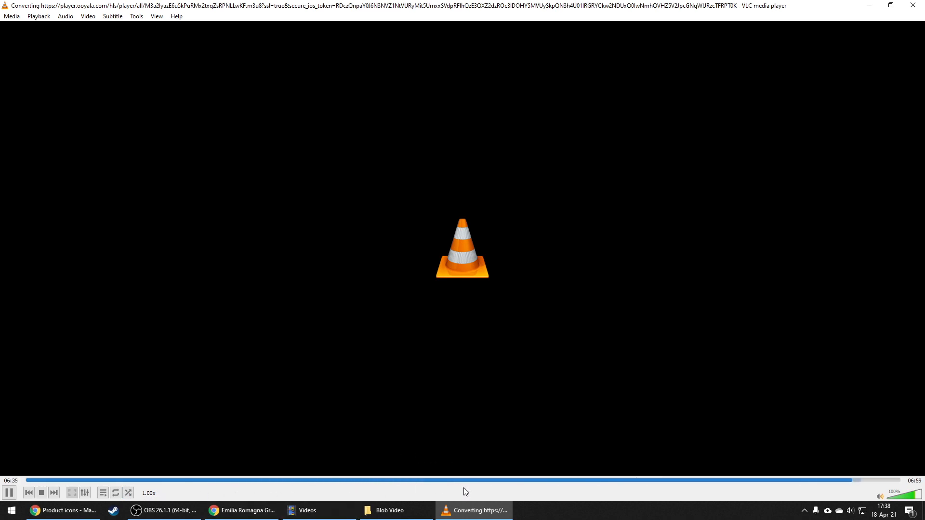
pyautogui.click(390, 511)
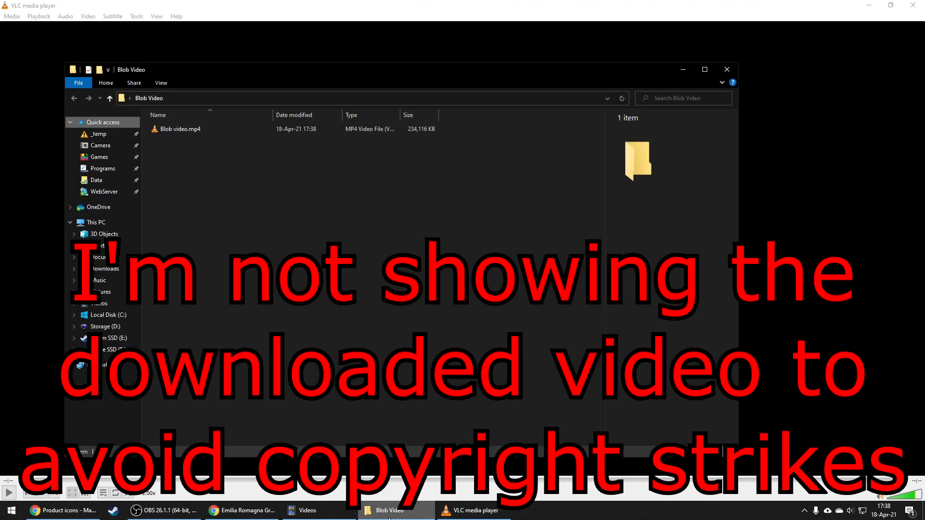